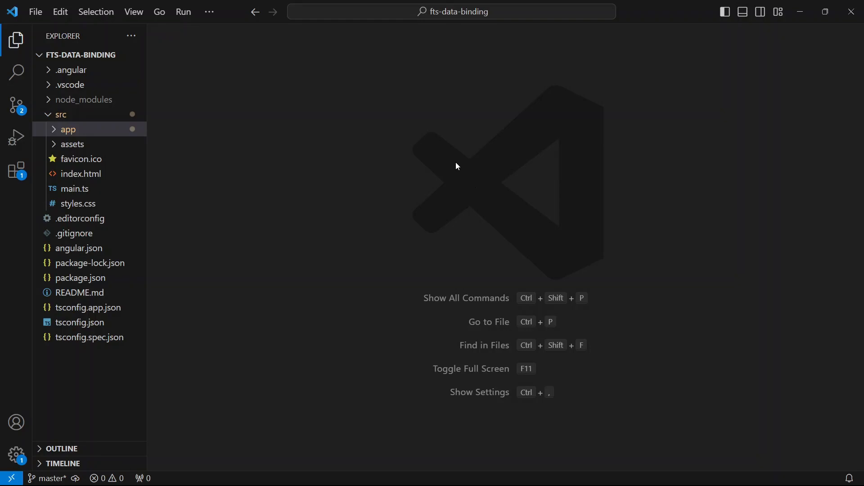
mouse_move(423, 26)
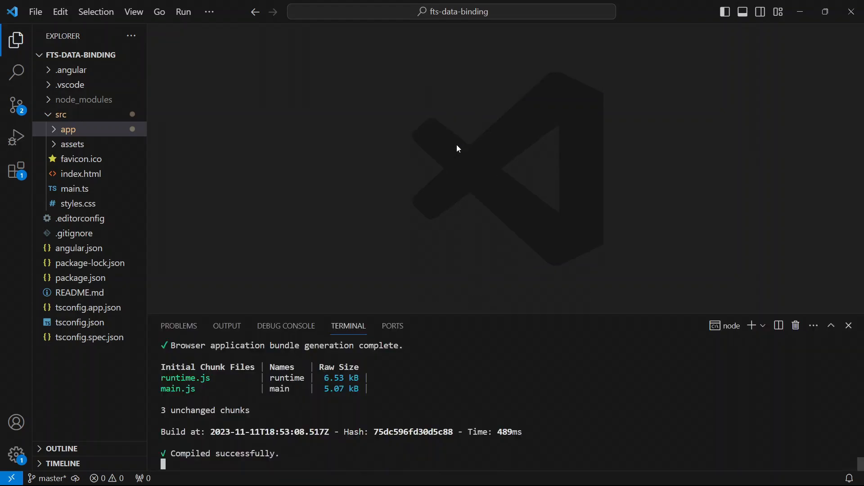
mouse_move(717, 32)
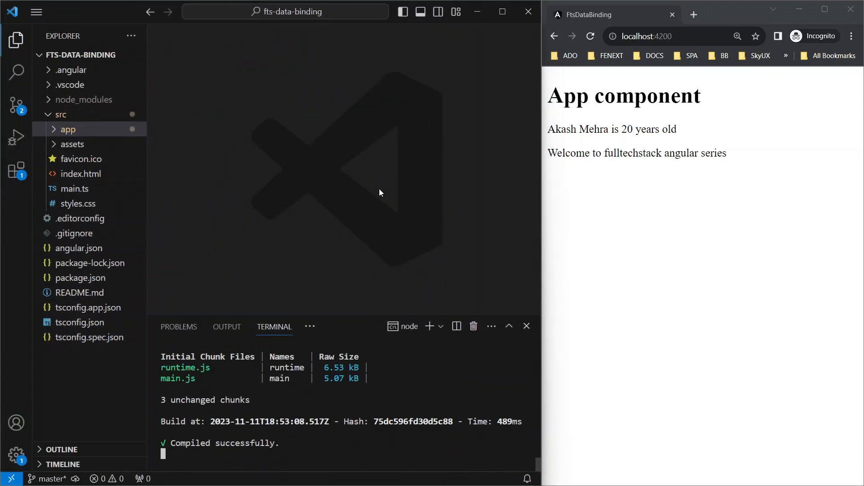
mouse_move(614, 189)
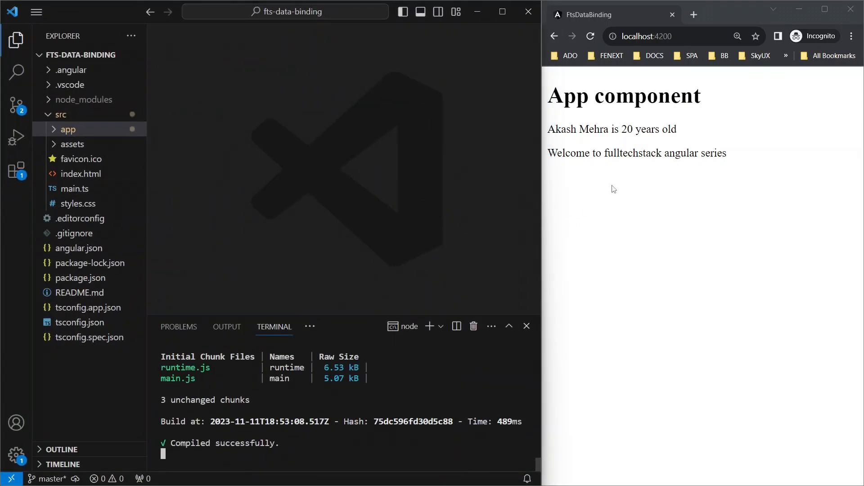
mouse_move(230, 132)
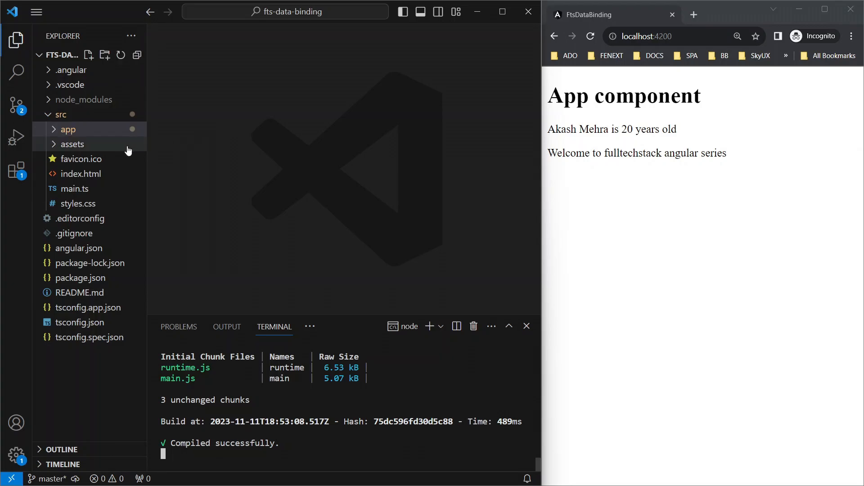
- Open src/app/app.component.html and add <input type="text"> on line 6
left_click(68, 129)
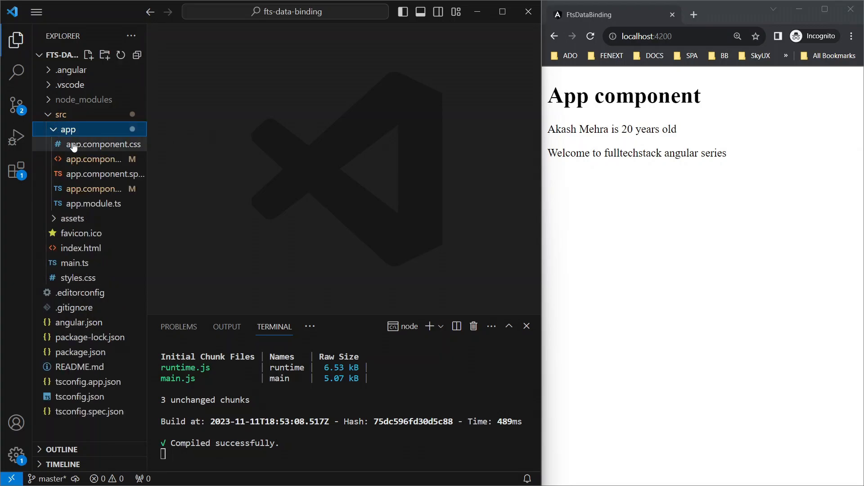
left_click(93, 159)
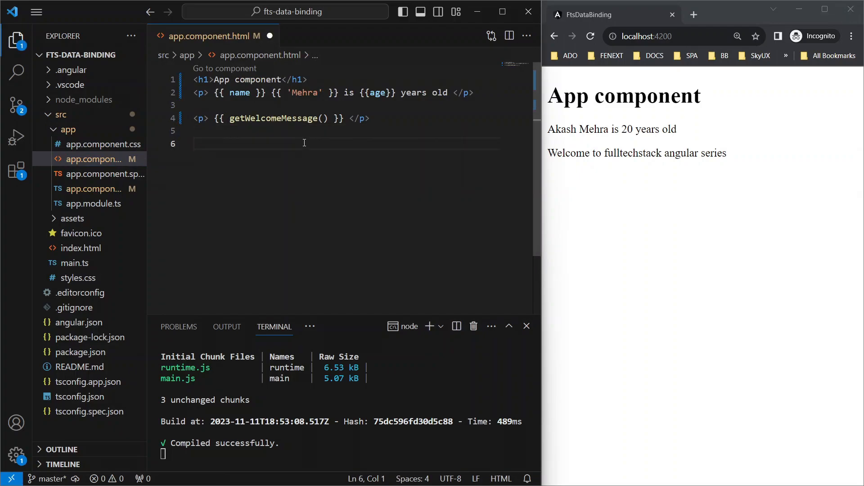
type("<inp")
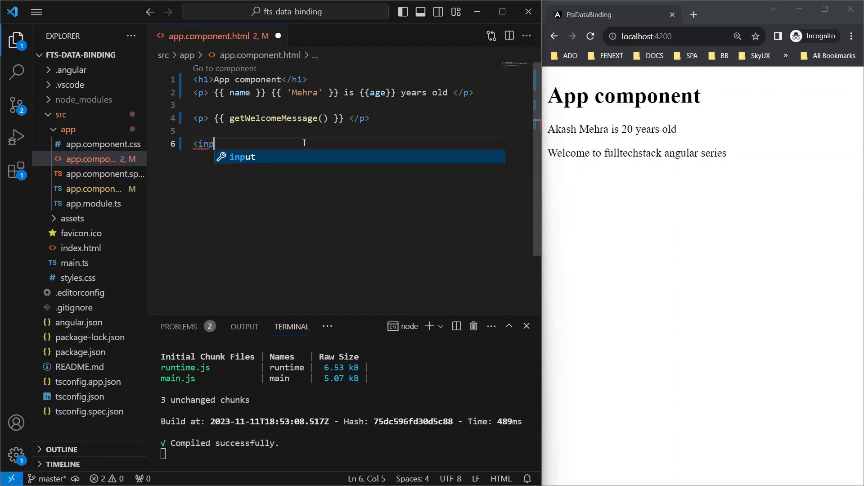
type("ut")
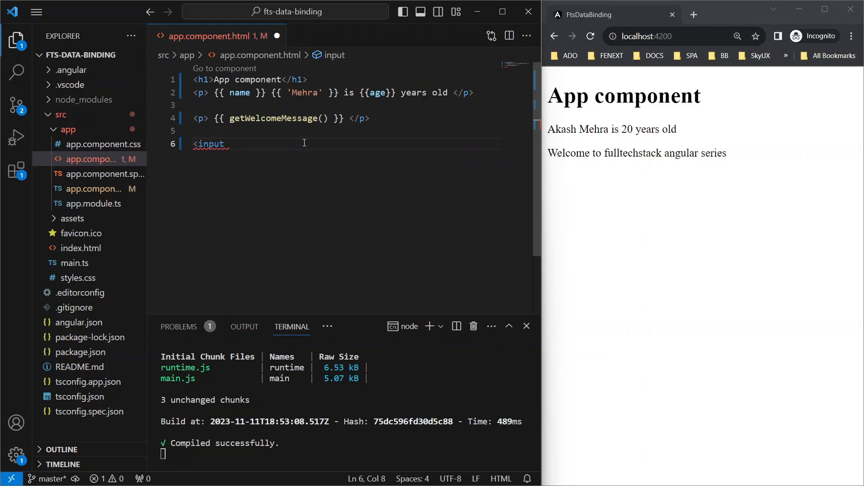
type("type=\"\"")
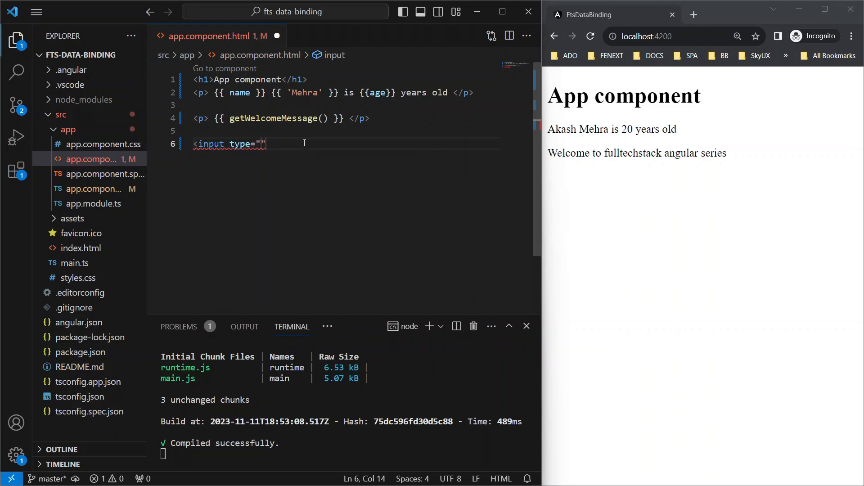
type("text")
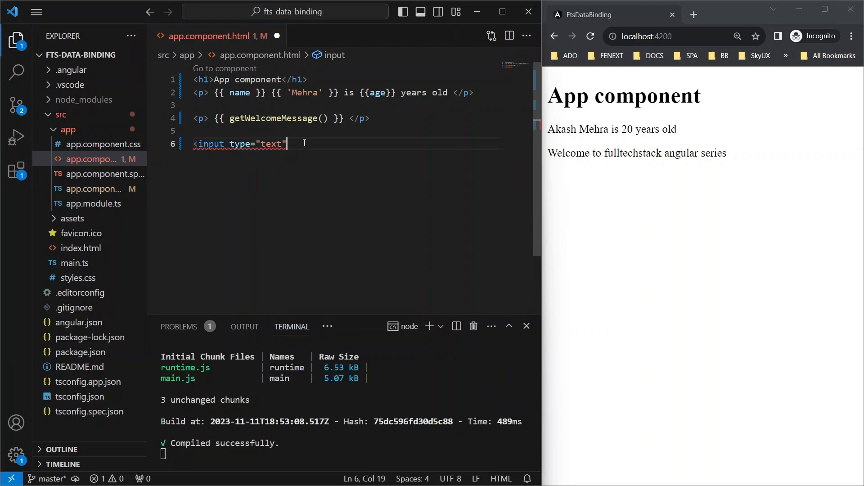
type(">")
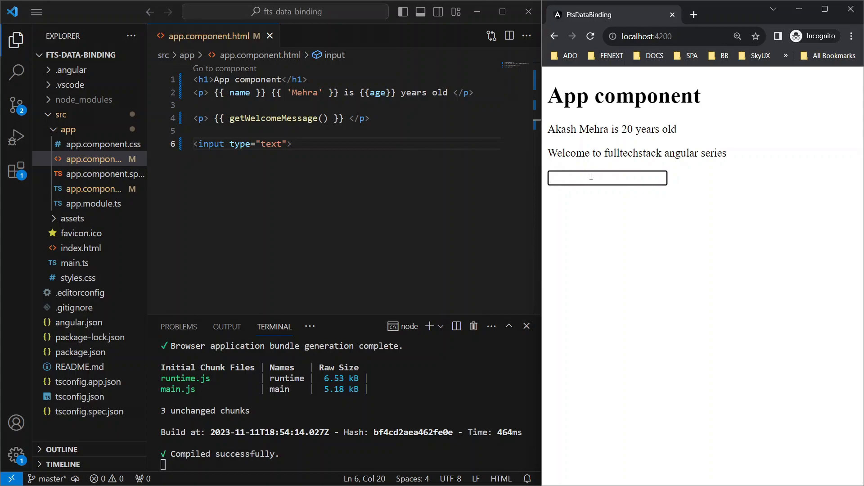
- Add the disabled attribute to the text input
type("akash")
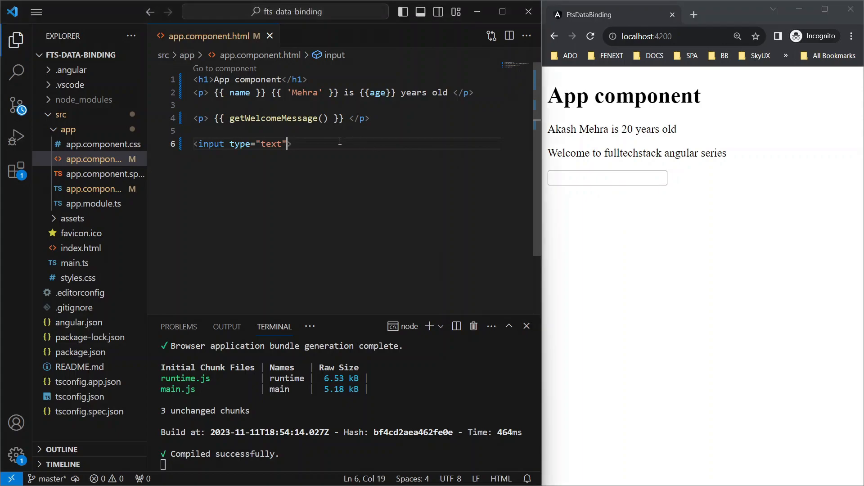
type("disabled")
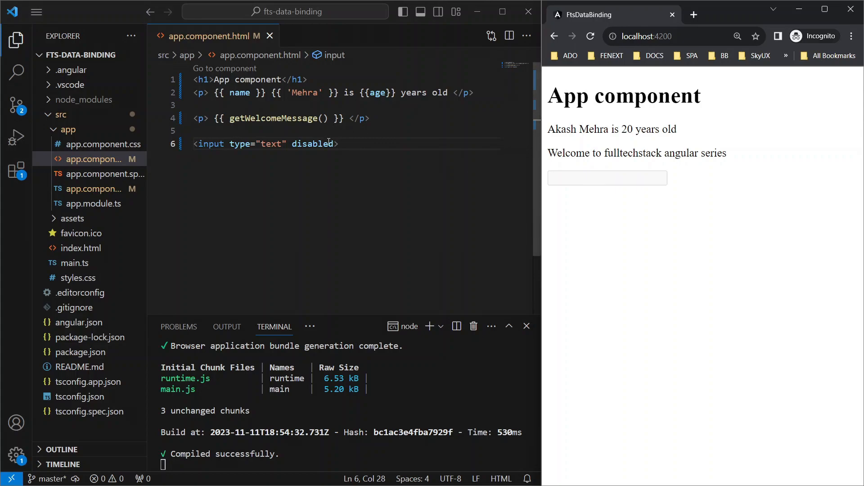
double_click(313, 144)
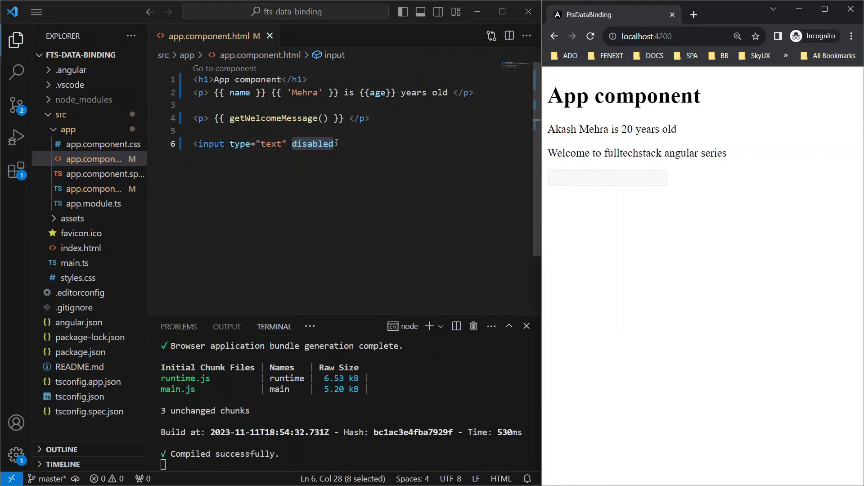
left_click(335, 144)
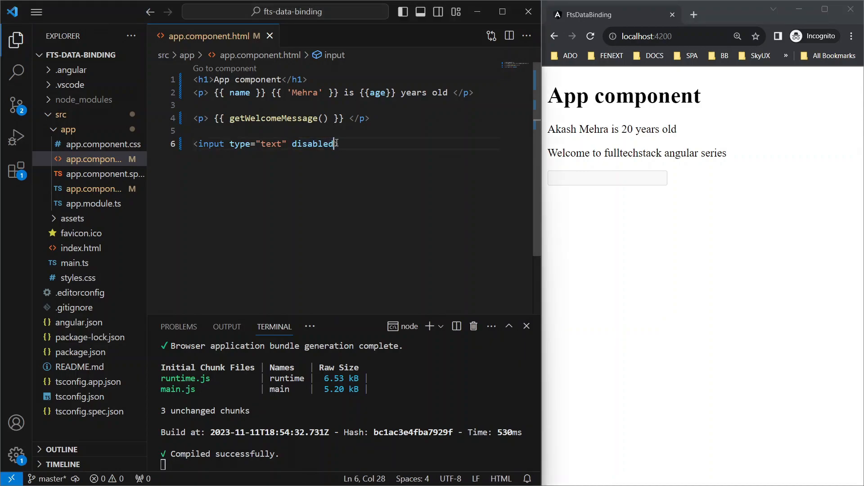
- Give disabled the value "true", then change it to "false" and check the greyed box
type(">")
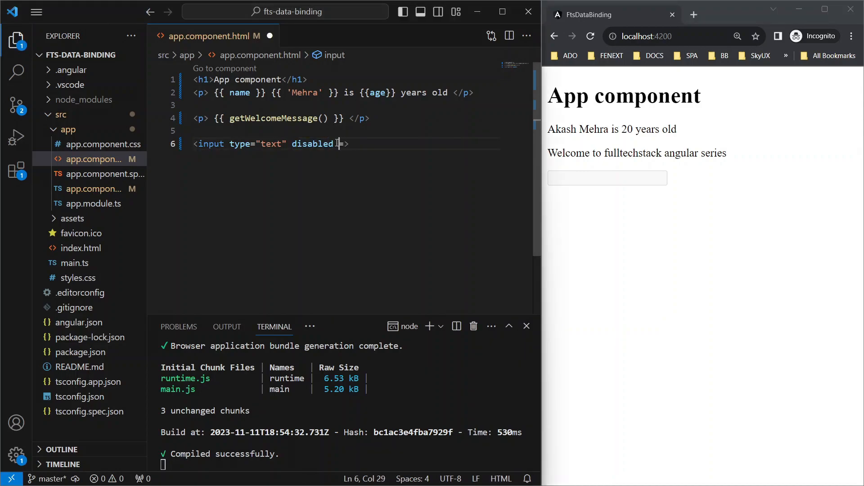
type("=\"true")
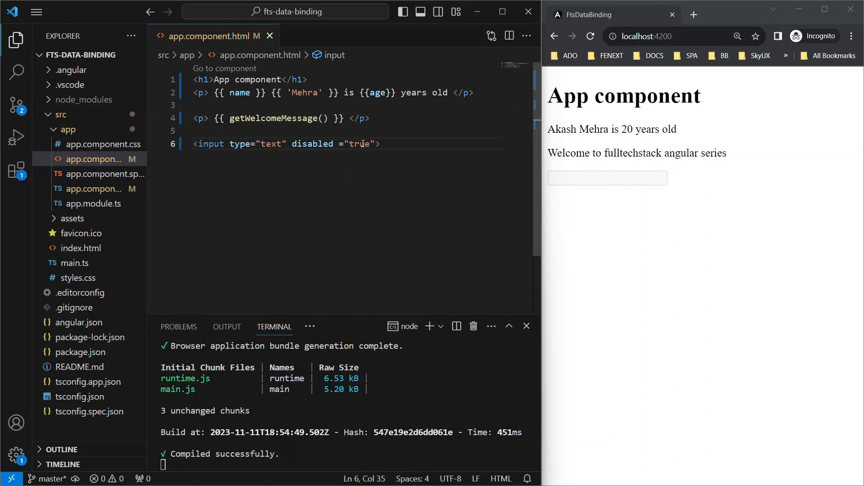
type("false")
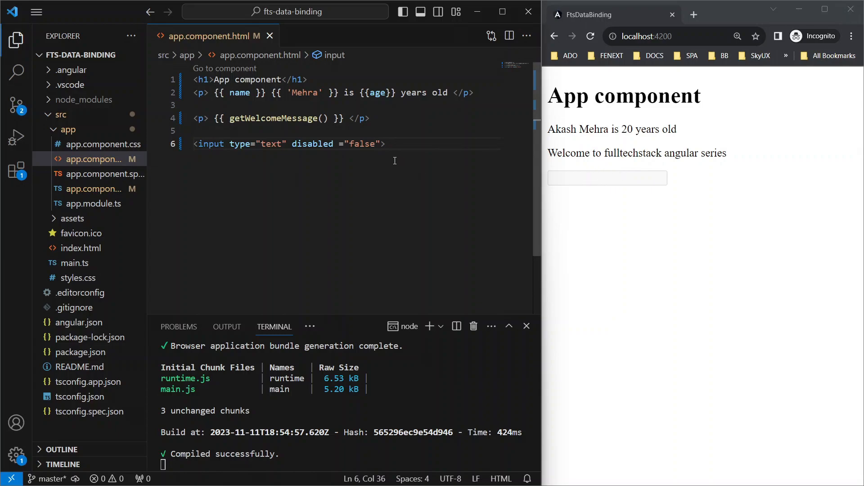
double_click(361, 144)
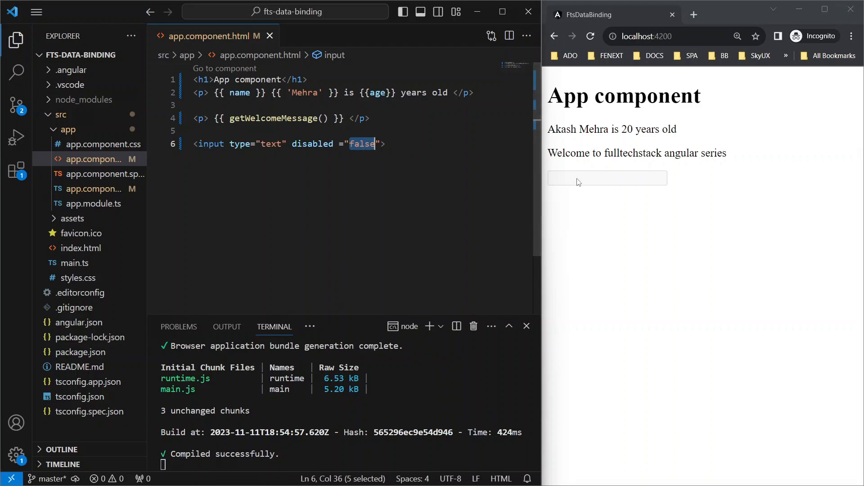
mouse_move(572, 209)
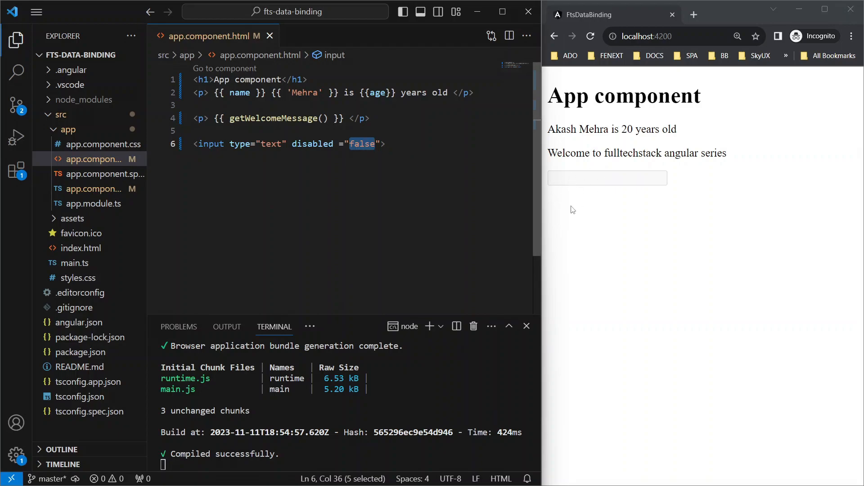
left_click(368, 144)
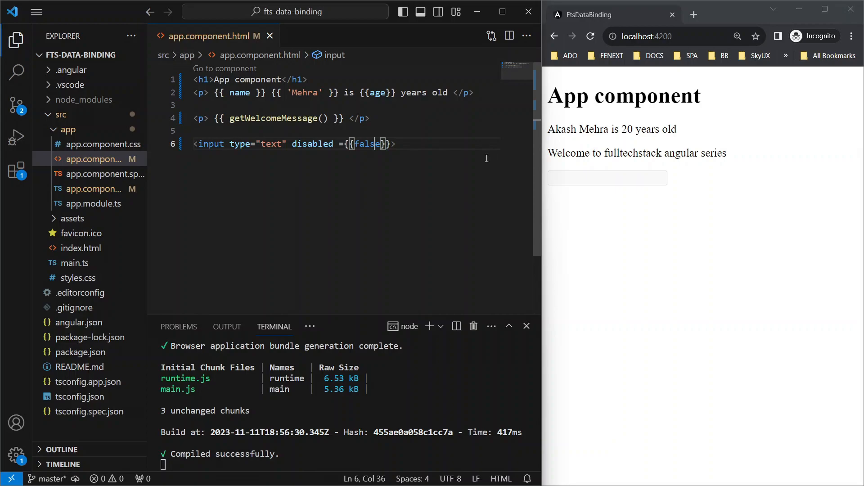
mouse_move(165, 180)
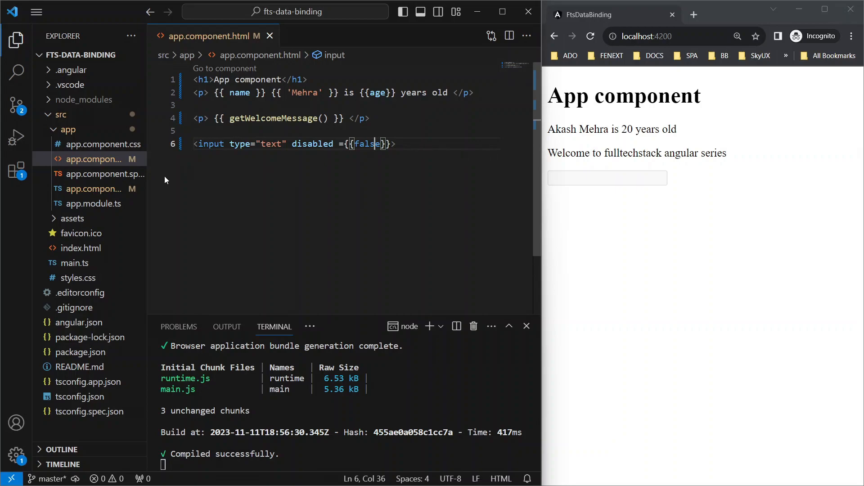
- Open app.component.ts from the Explorer
left_click(93, 188)
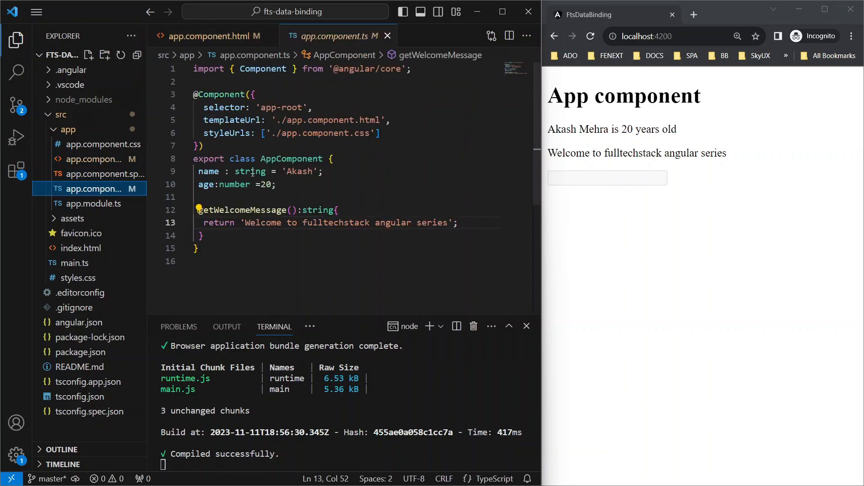
- Add isDisabled=false; to the component class
type("is")
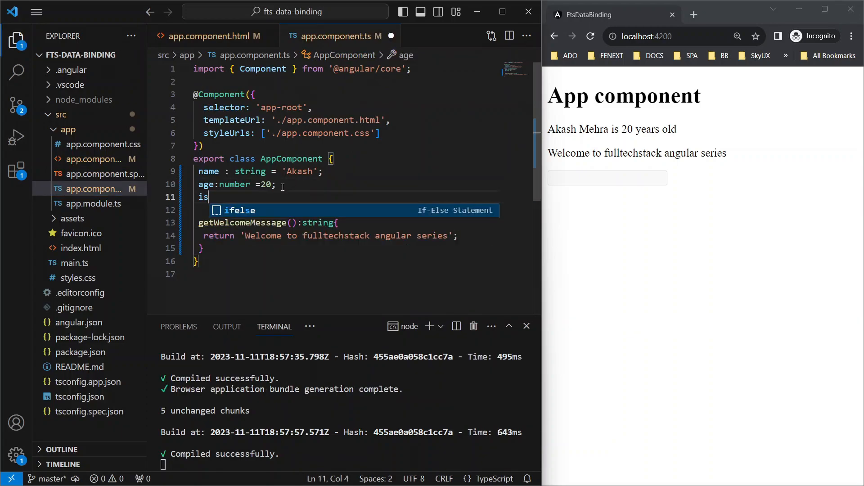
type("Disabled")
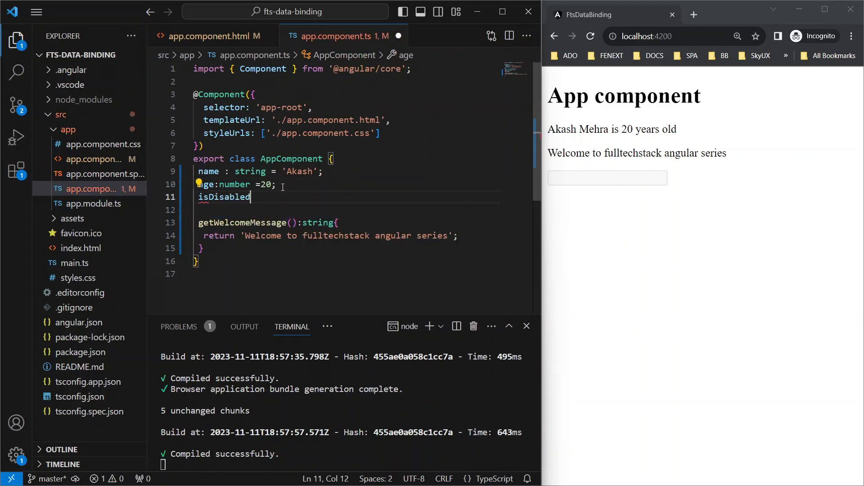
type("=false;")
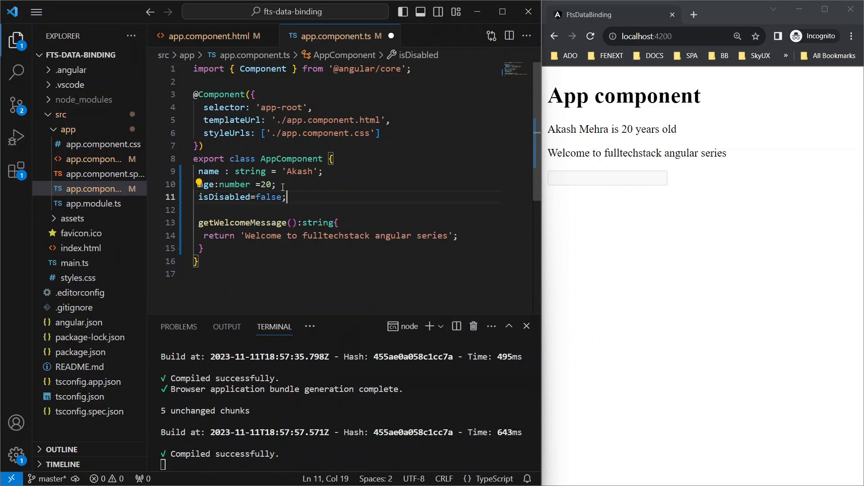
- Replace false with isDisabled inside the template's disabled interpolation
double_click(224, 197)
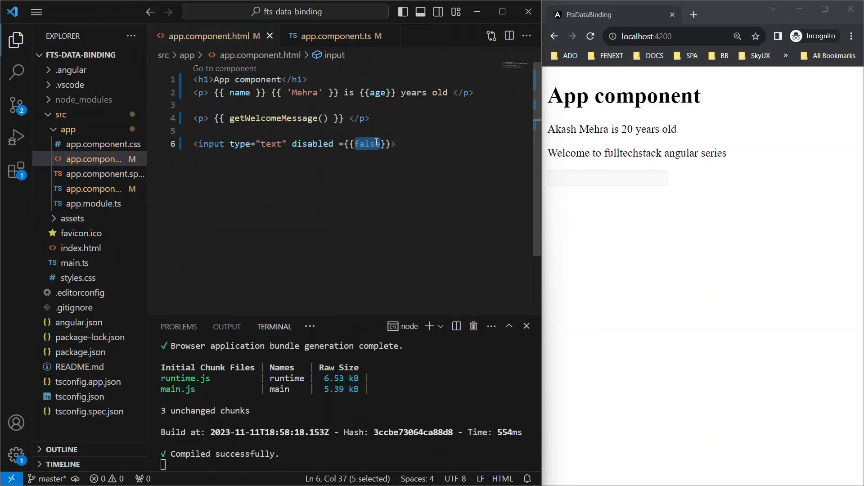
type("isDisabled")
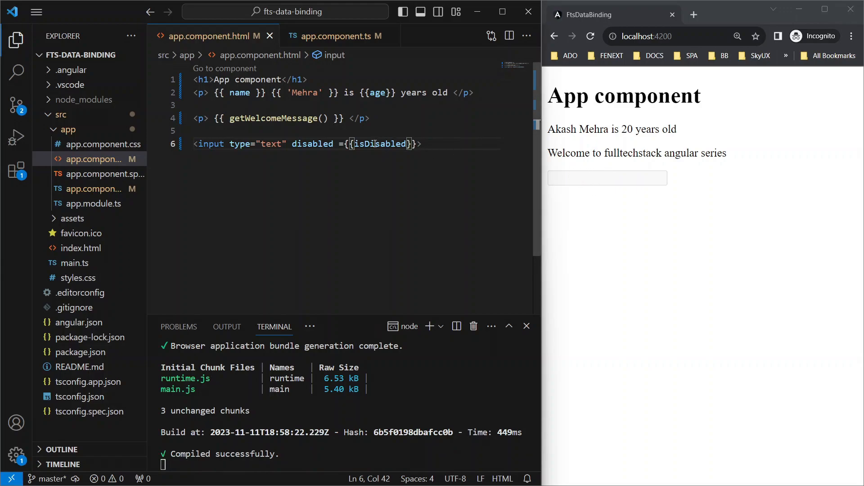
double_click(379, 144)
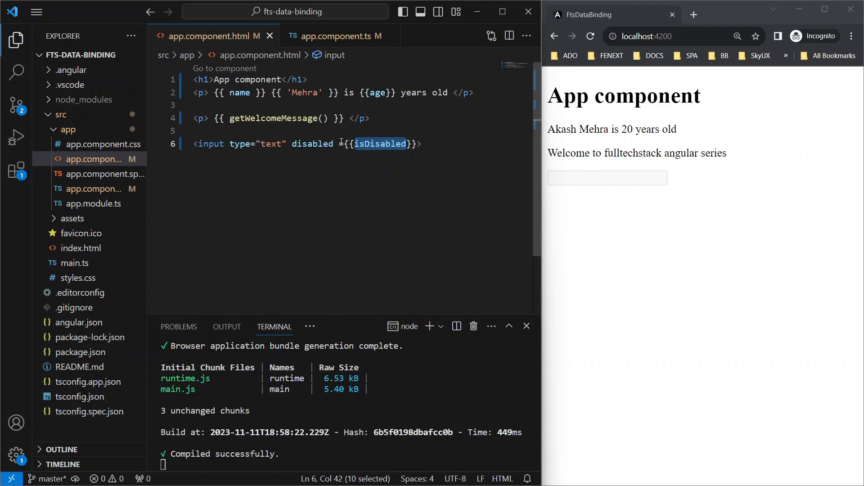
left_click(337, 36)
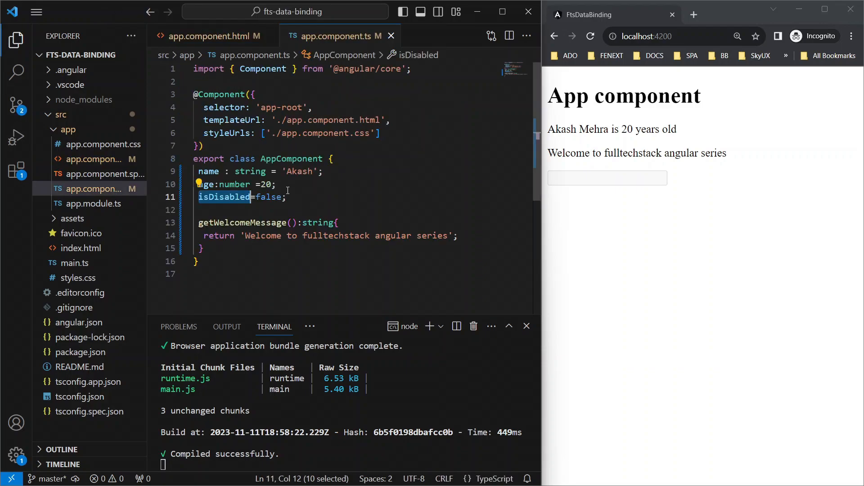
left_click(210, 36)
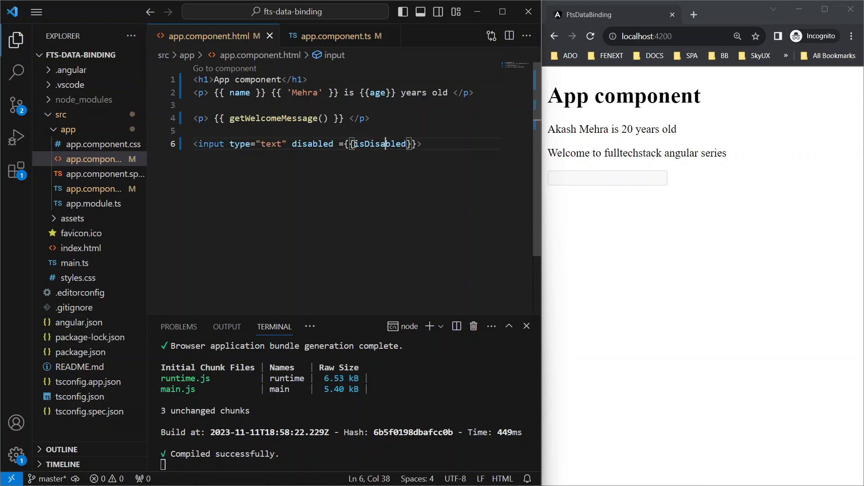
mouse_move(574, 175)
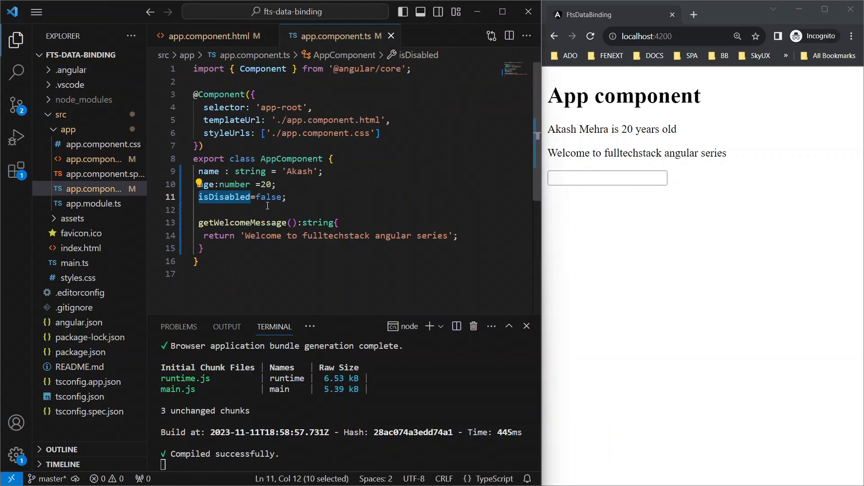
- Change isDisabled from false to true in app.component.ts
left_click(212, 36)
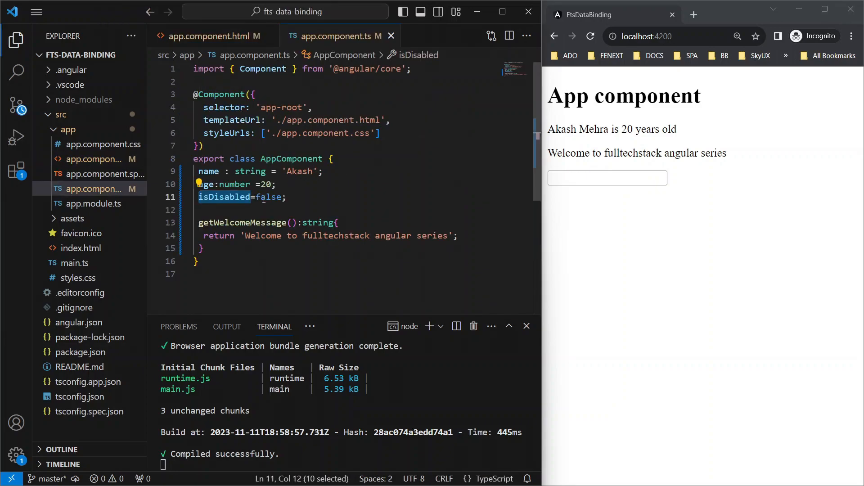
type("true")
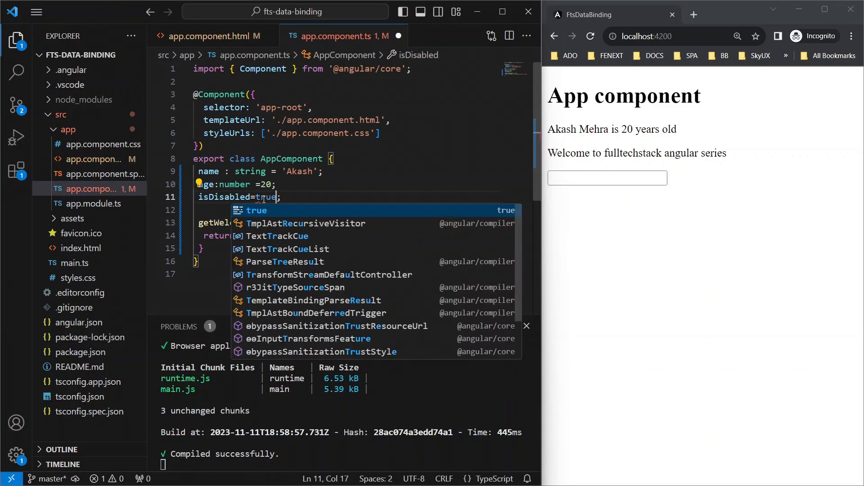
left_click(209, 36)
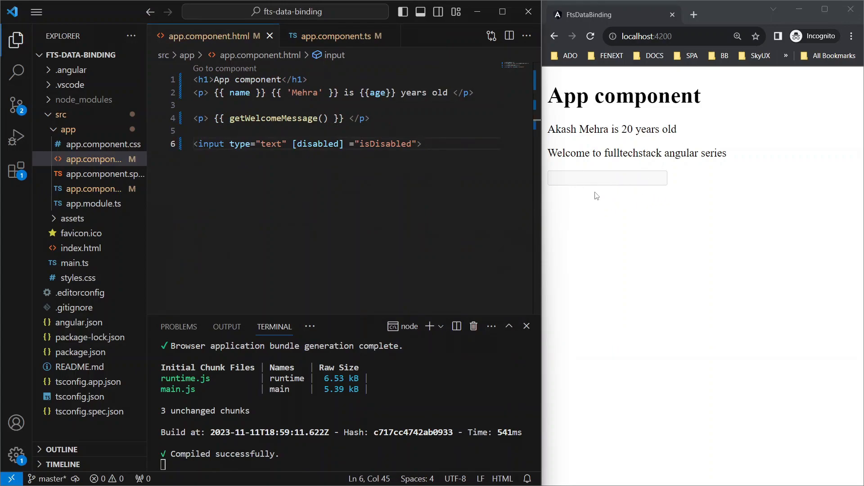
left_click(338, 36)
type("isDisabled =true;")
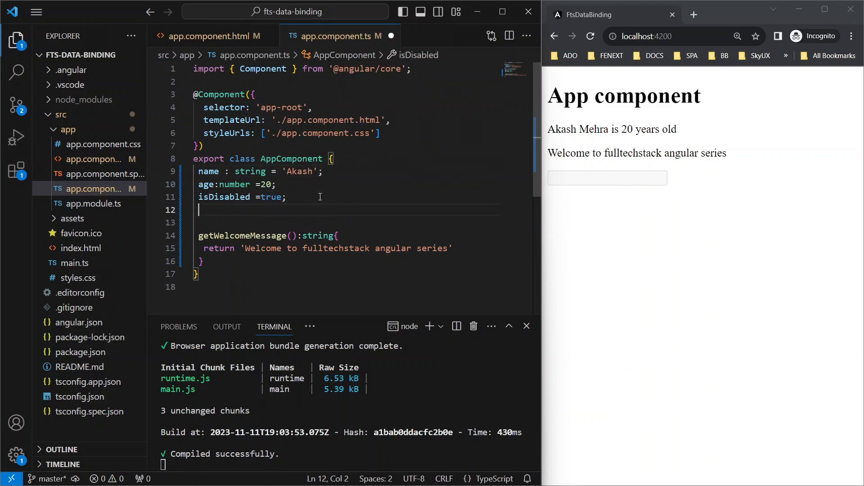
- Add placeholderText: string = "fulltechstack"; below isDisabled in the component class
type("placeholderText:st")
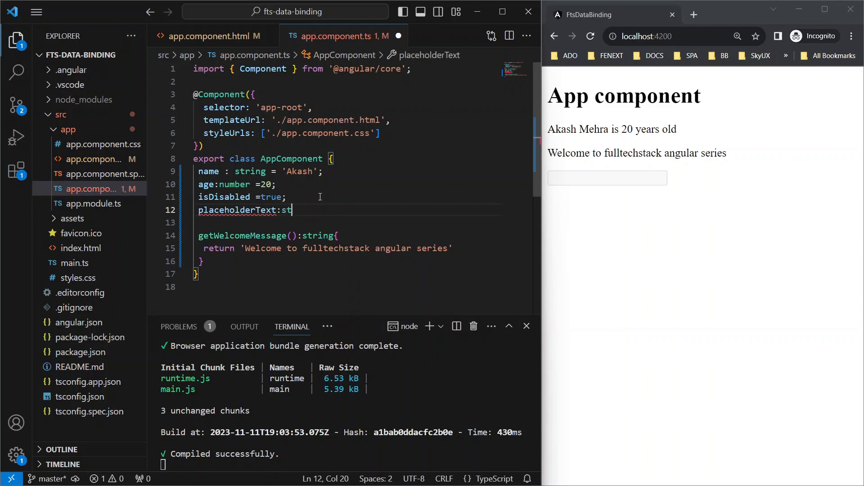
type("ring =")
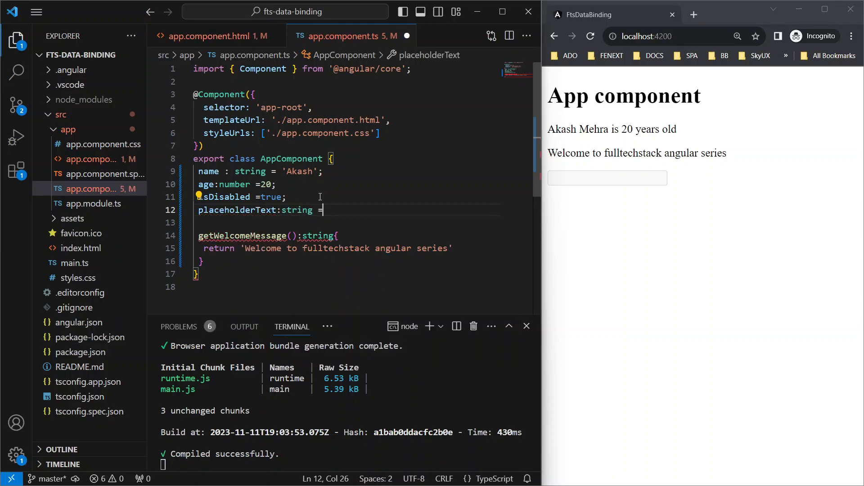
type("\"full\"")
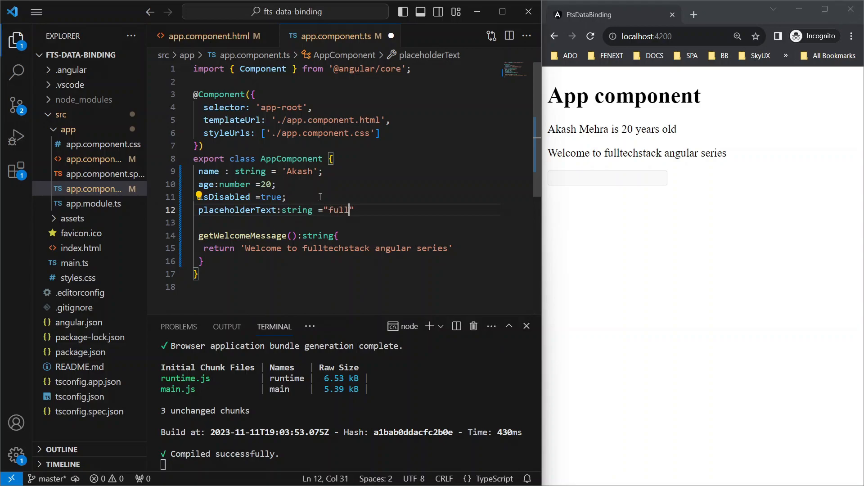
type("techstack")
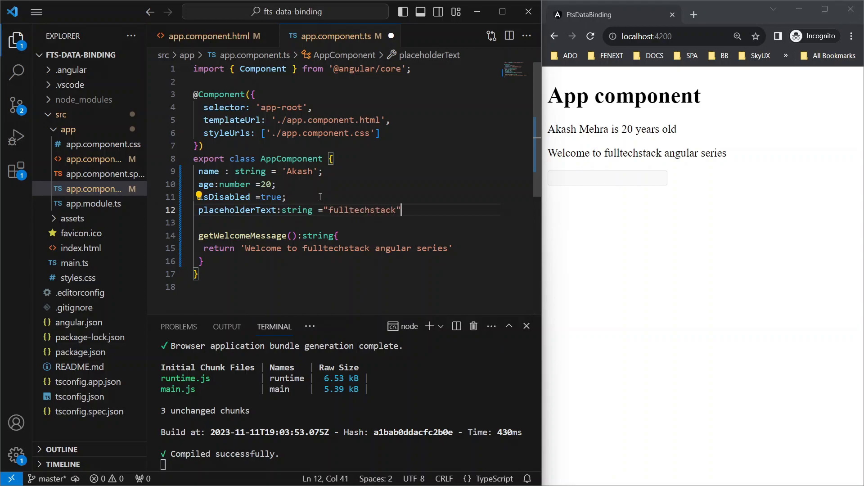
type(";")
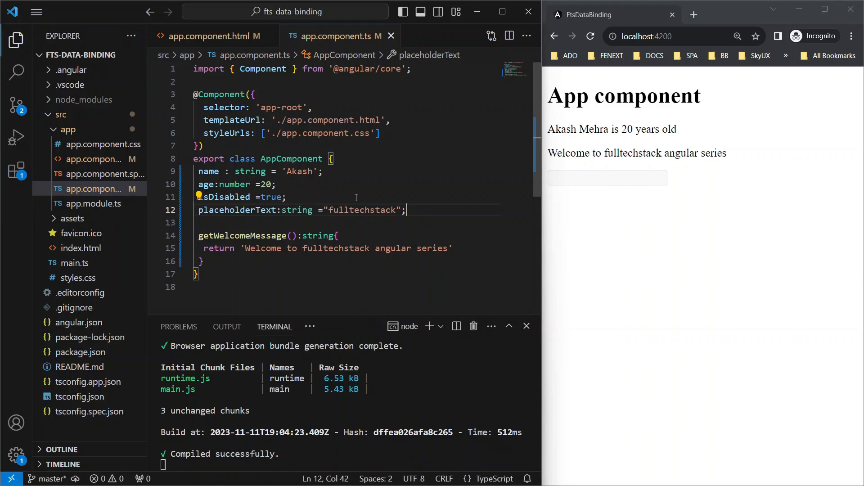
double_click(238, 210)
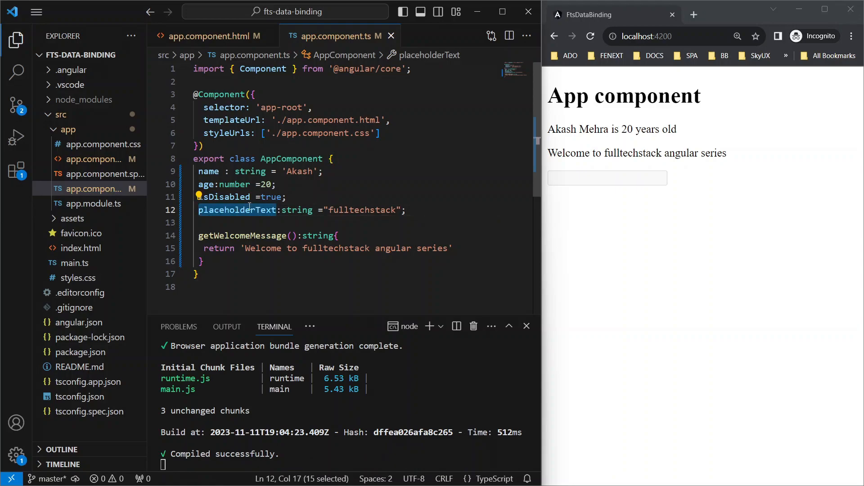
left_click(208, 36)
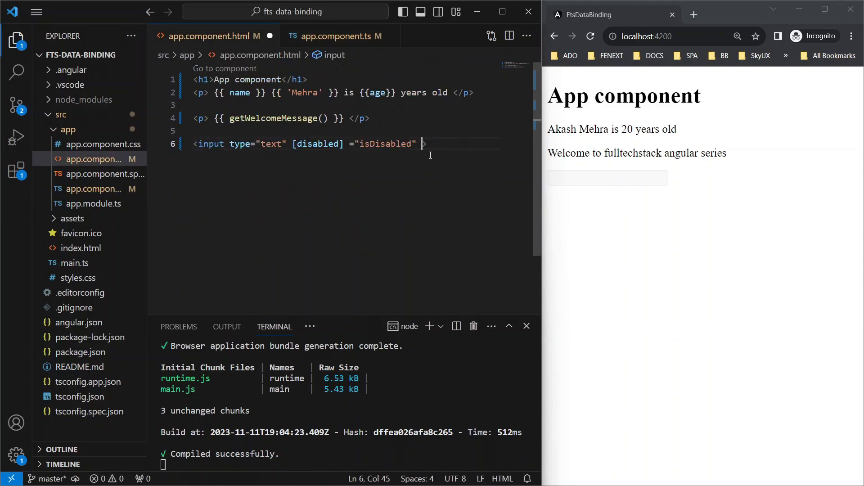
- Add [placeholder]="placeholderText" to the input tag
type("[placeholder]=\"")
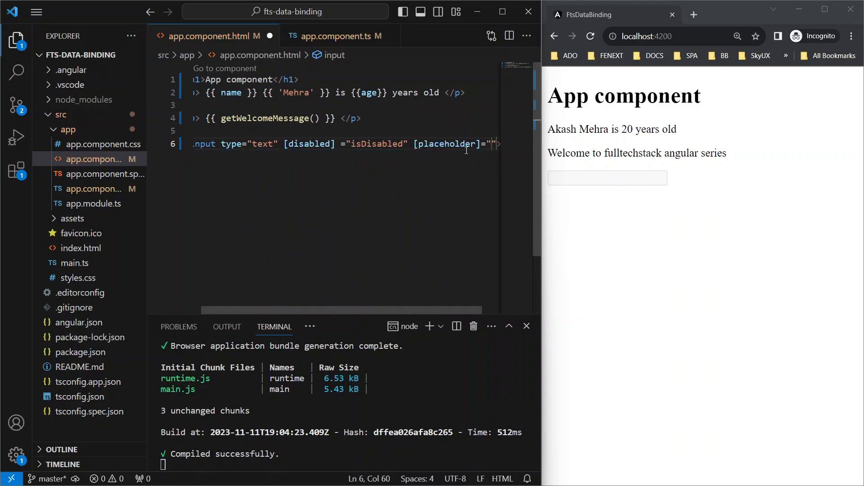
type("placeholderText")
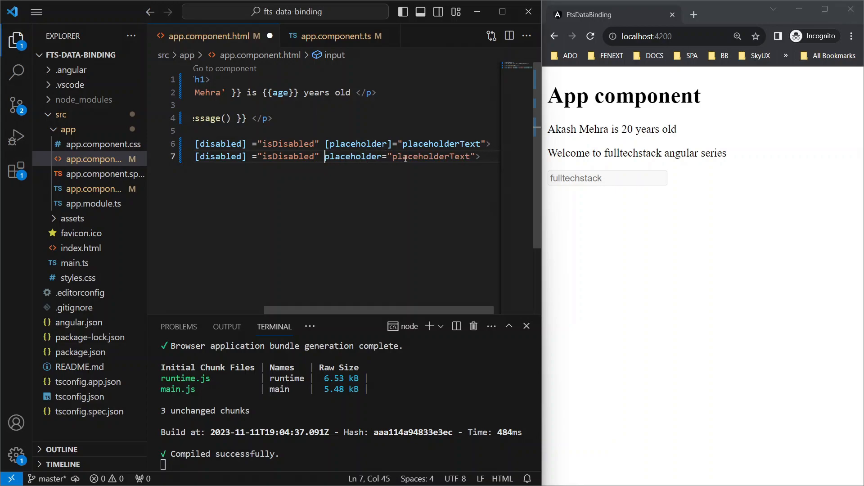
- Set the second input's placeholder to {{placeholderText}}
type("{{placeholderText}}")
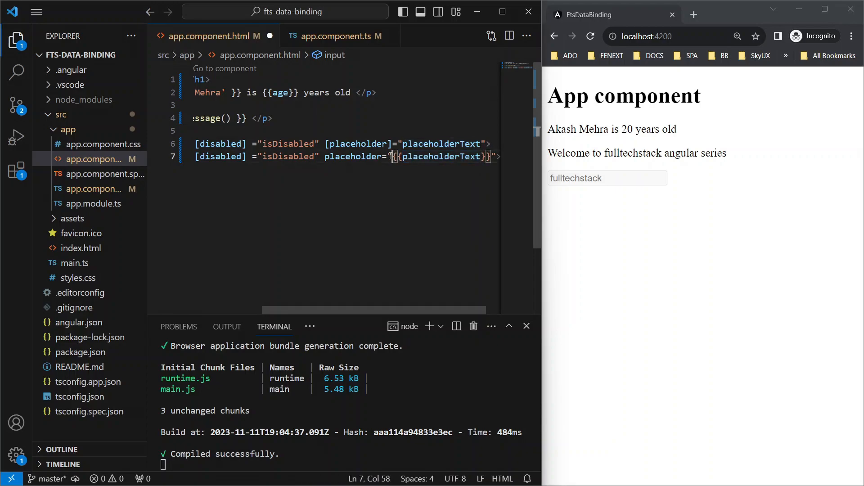